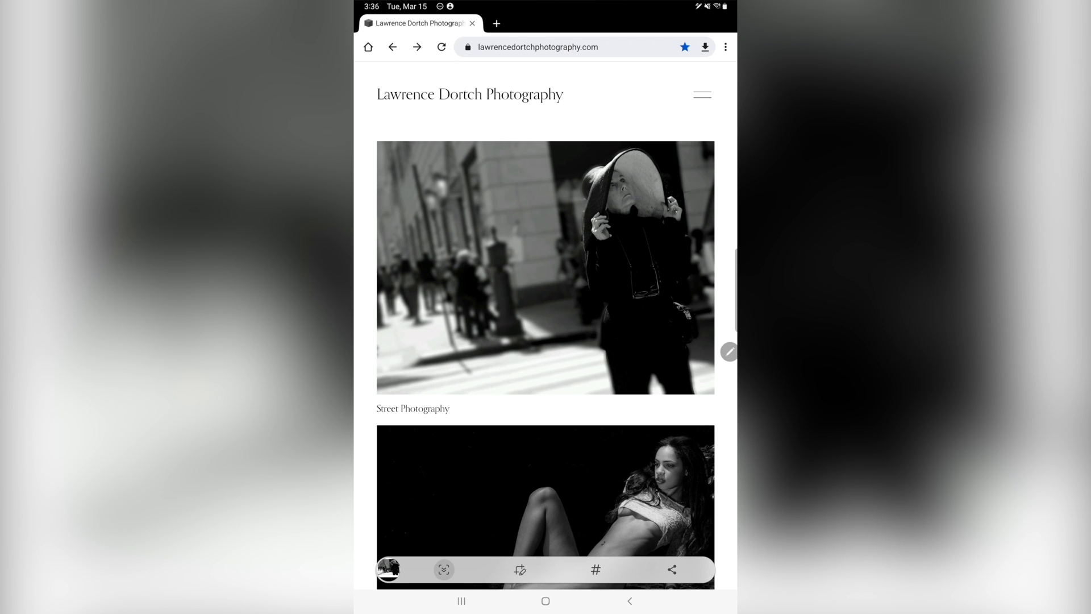
- Extend the scrolling capture of the photography page past the lighthouse photo to the bio text
{"action": "scroll", "scroll_direction": "down", "scroll_amount": 3}
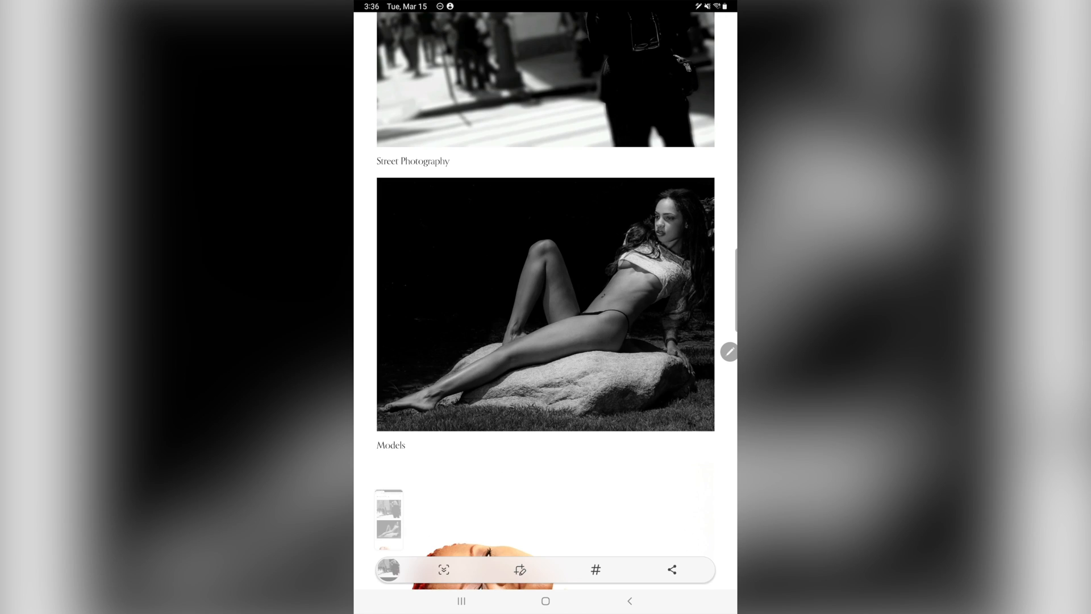
{"action": "scroll", "scroll_direction": "down", "scroll_amount": 3}
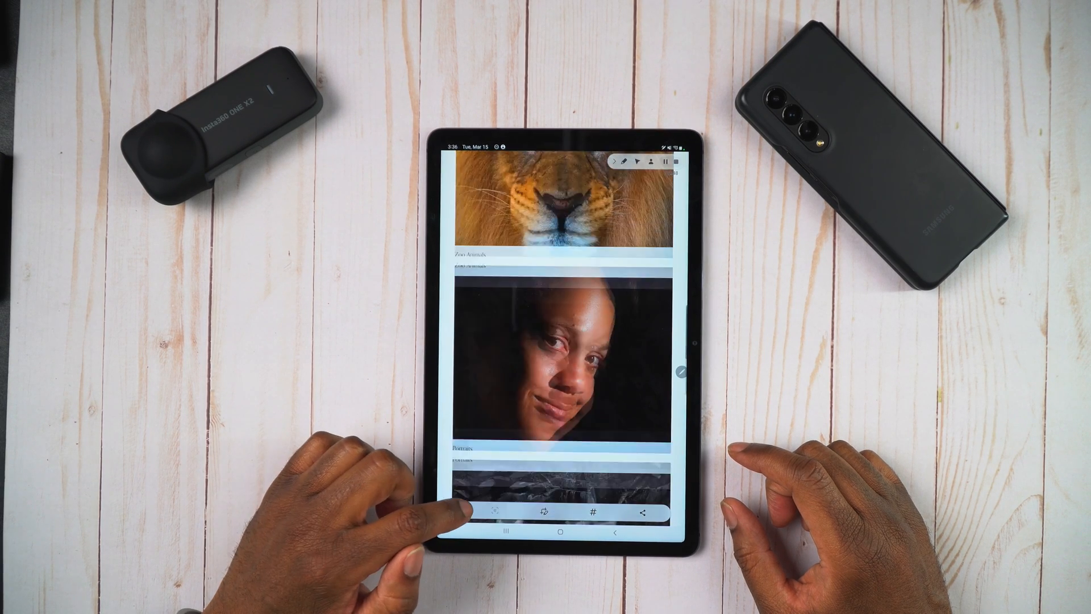
{"action": "scroll", "scroll_direction": "up", "scroll_amount": 3}
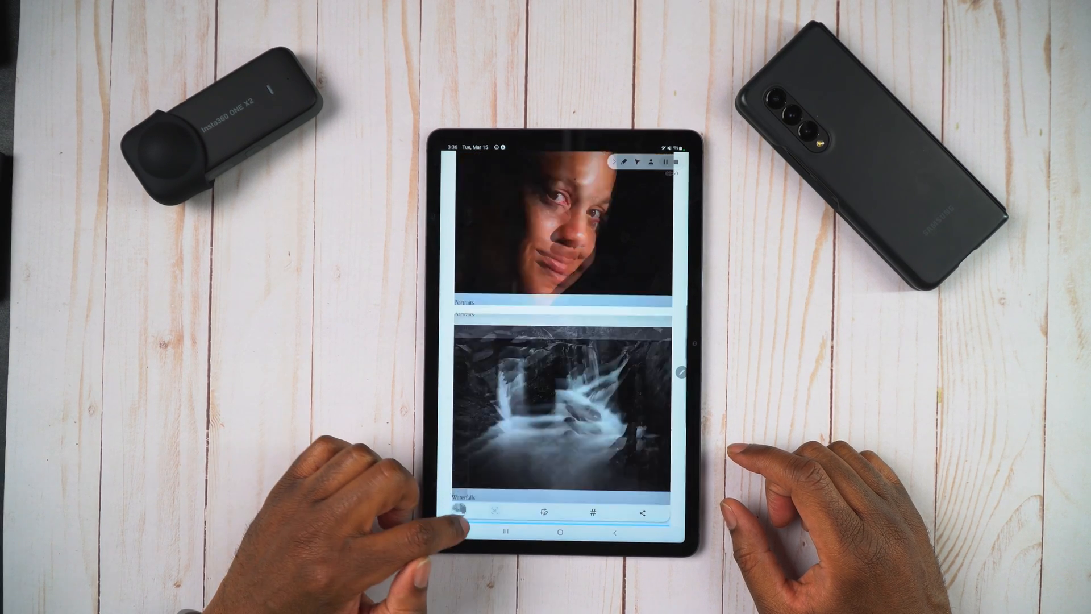
{"action": "scroll", "scroll_direction": "up", "scroll_amount": 3}
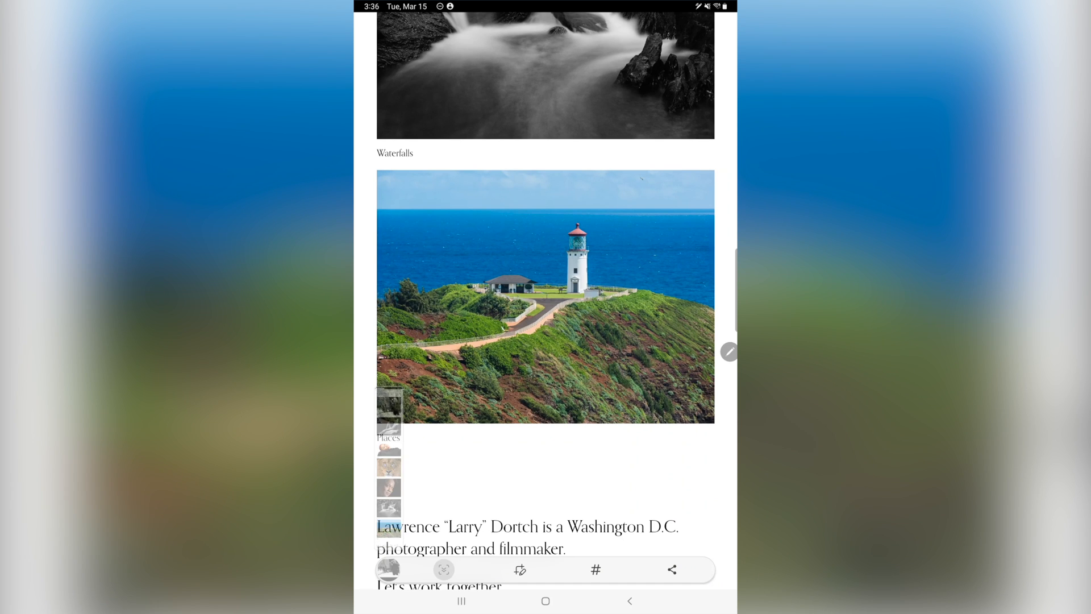
{"action": "scroll", "scroll_direction": "down", "scroll_amount": 3}
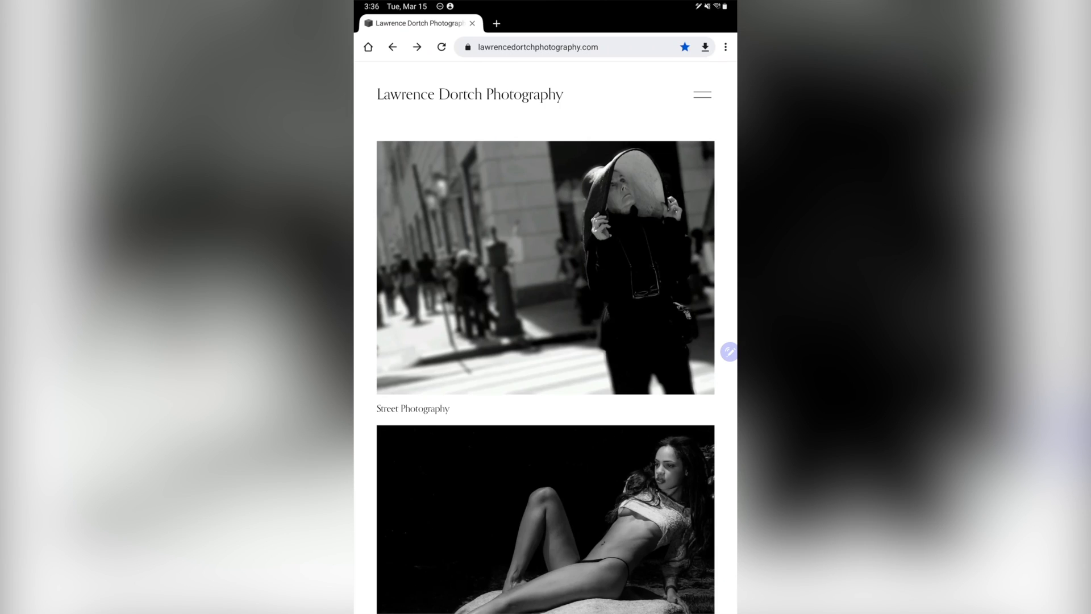
- Scroll the full-page screenshot in the Gallery editor from header to contact section and back
{"action": "scroll", "scroll_direction": "down", "scroll_amount": 3}
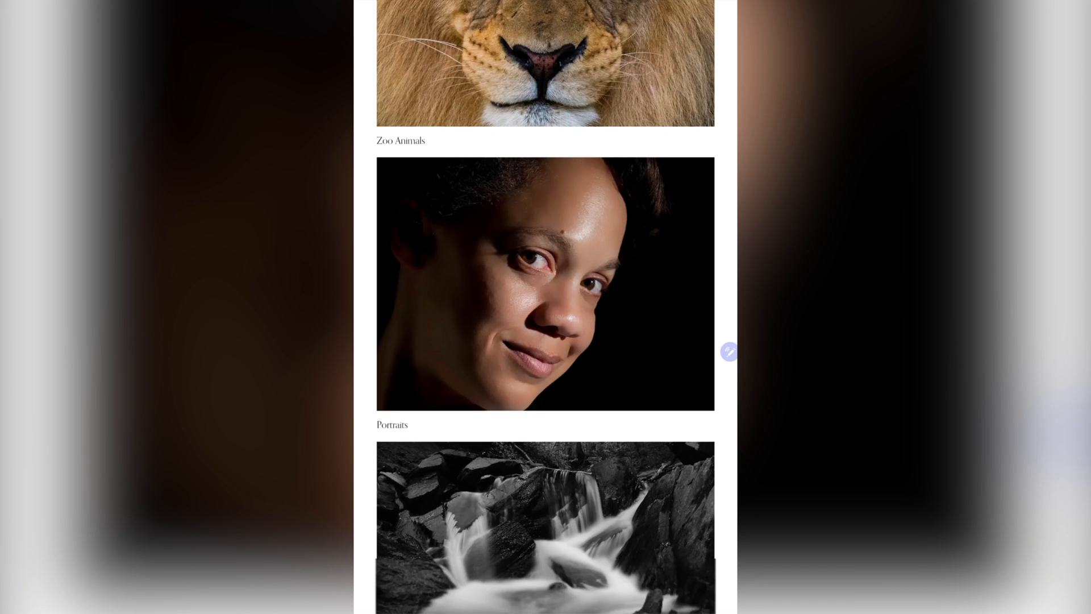
{"action": "scroll", "scroll_direction": "down", "scroll_amount": 3}
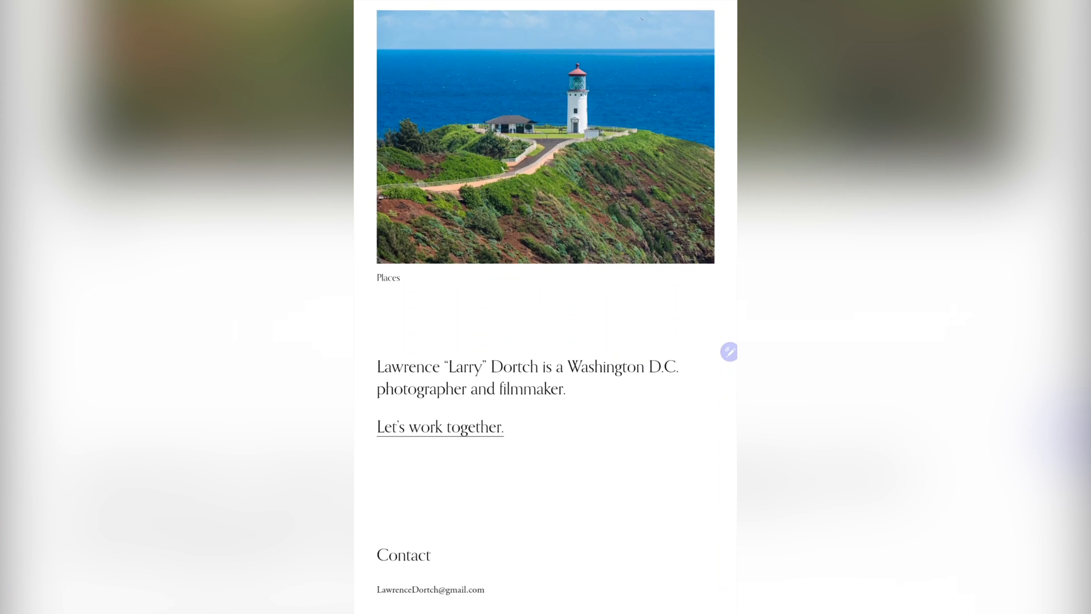
{"action": "scroll", "scroll_direction": "up", "scroll_amount": 3}
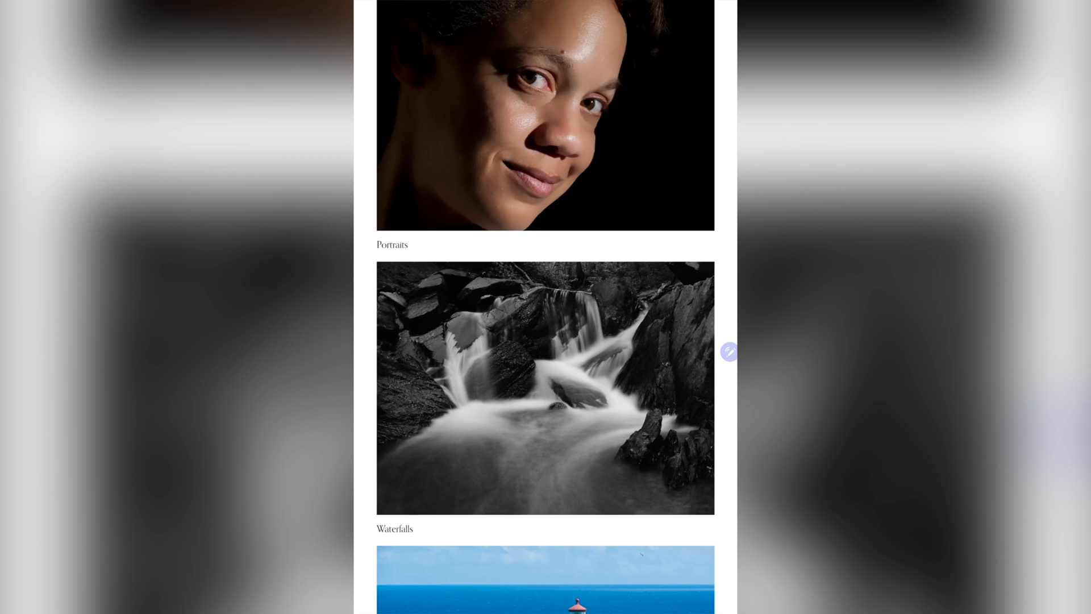
{"action": "scroll", "scroll_direction": "up", "scroll_amount": 3}
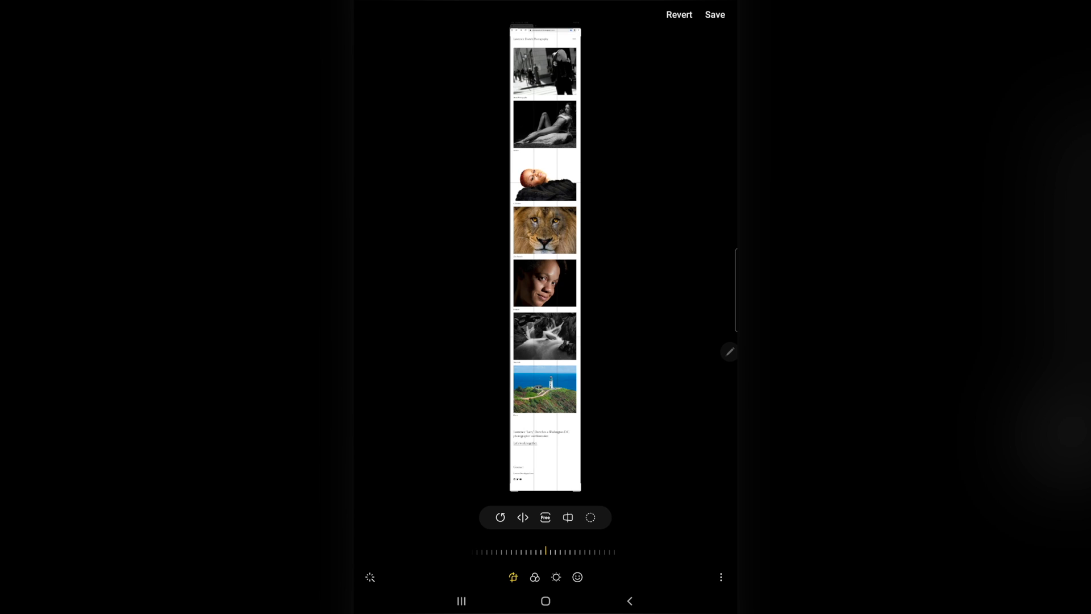
- Cancel the discard prompt and switch to Draw to add blue marks on the screenshot
{"action": "left_click", "coordinate": [628, 601]}
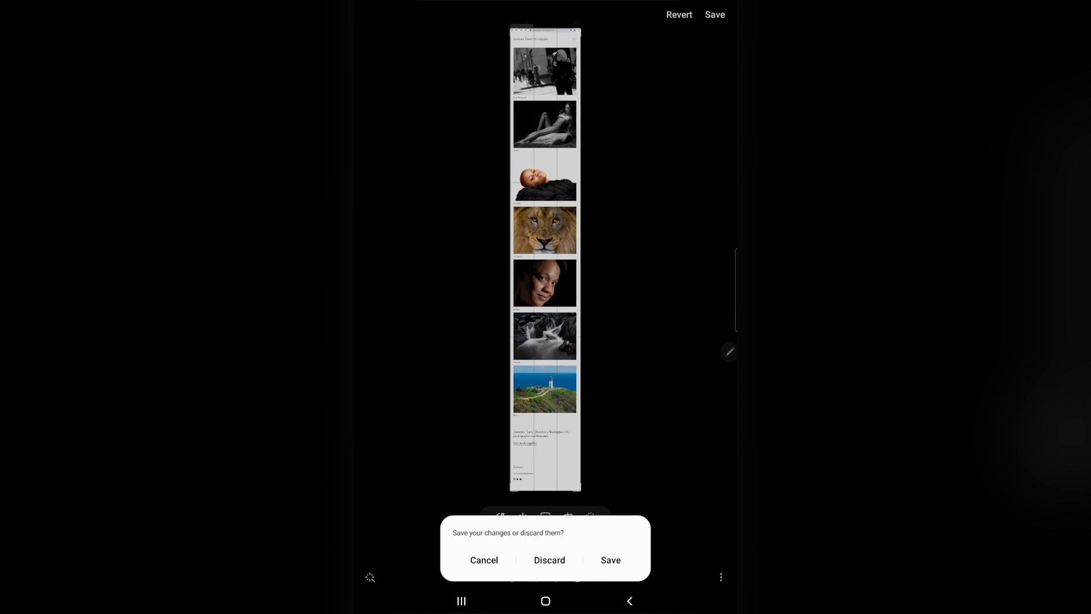
{"action": "left_click", "coordinate": [484, 559]}
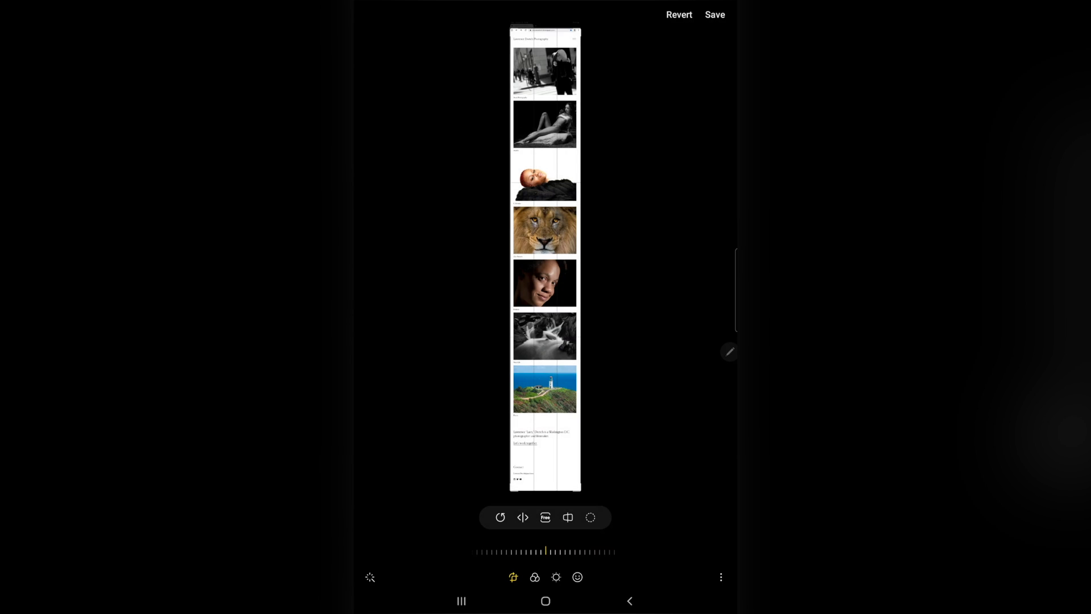
{"action": "left_click", "coordinate": [577, 577]}
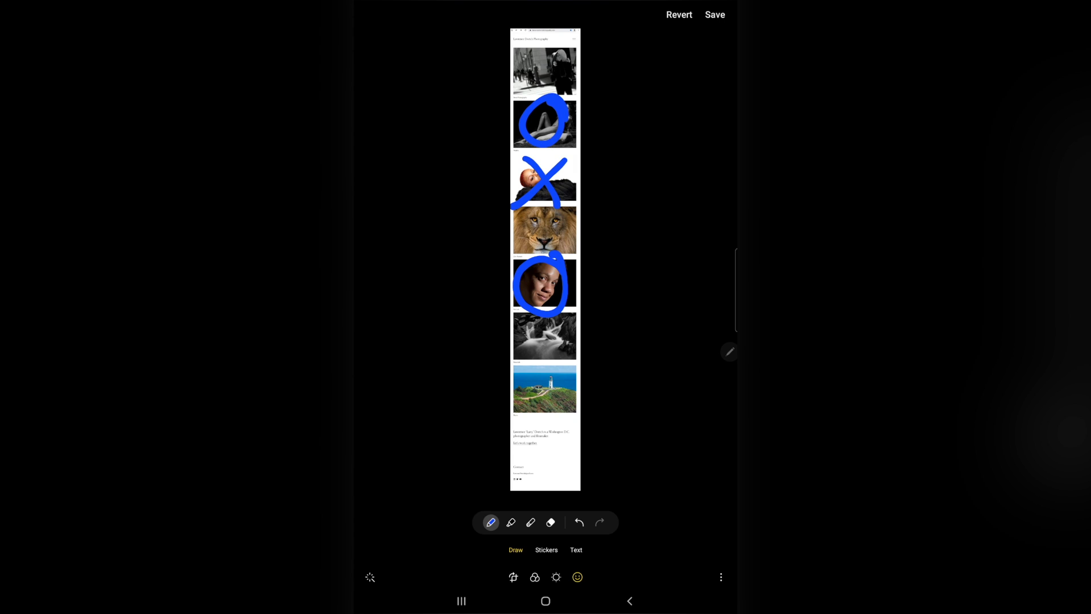
- Change the pen to red, circle the lion, and save the annotated screenshot
{"action": "left_click", "coordinate": [491, 523]}
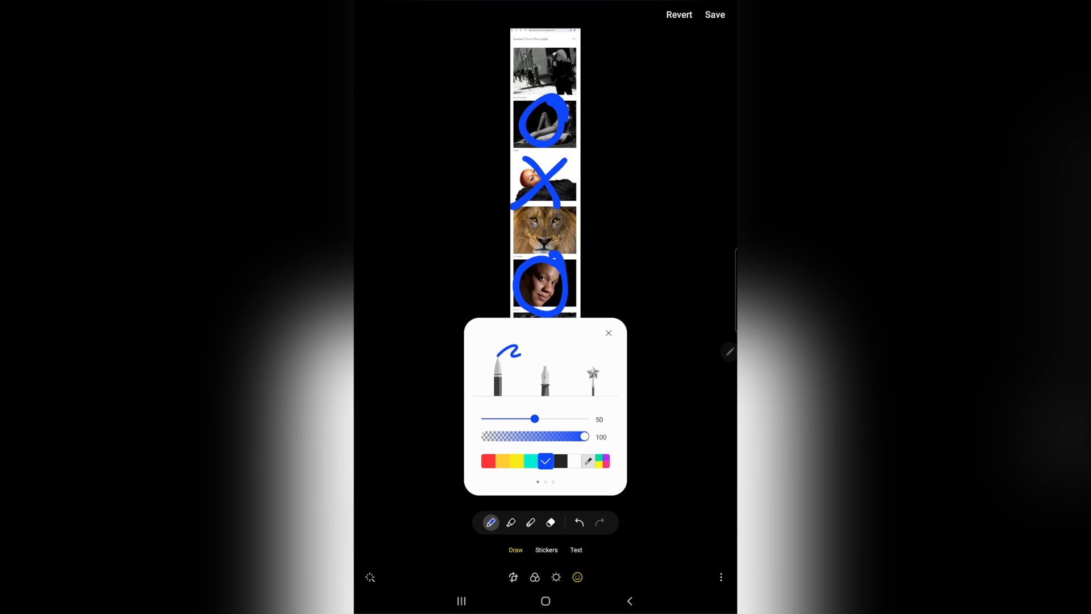
{"action": "left_click", "coordinate": [490, 460]}
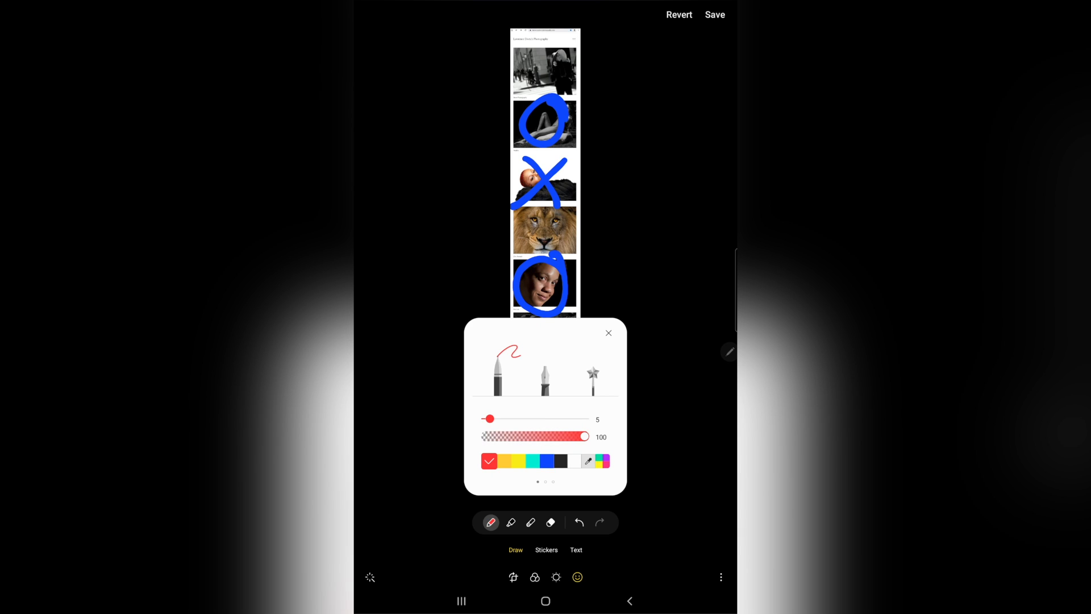
{"action": "left_click", "coordinate": [608, 332]}
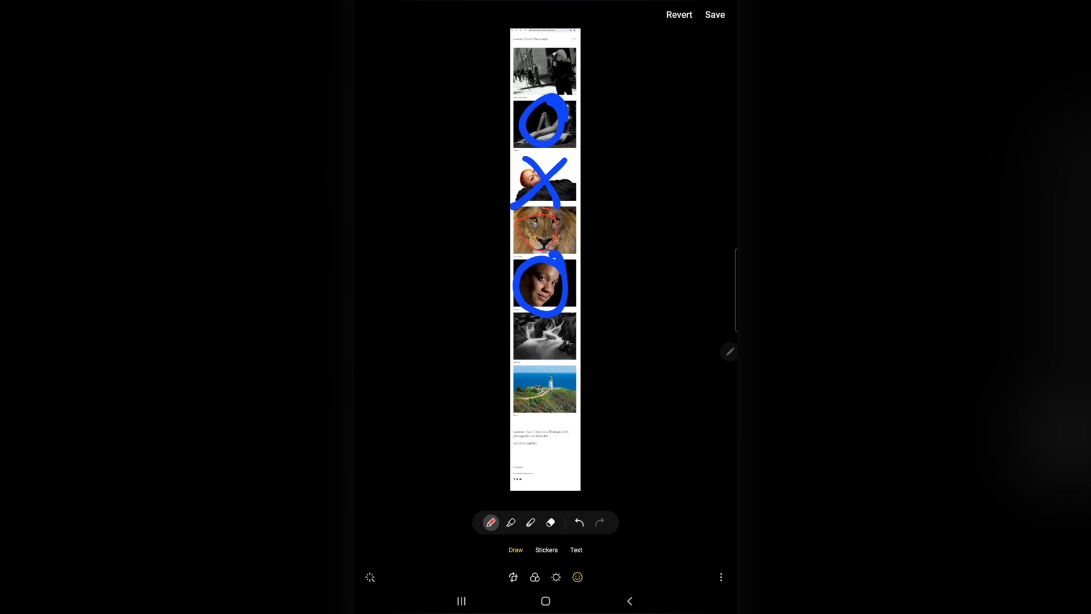
{"action": "left_click", "coordinate": [713, 13]}
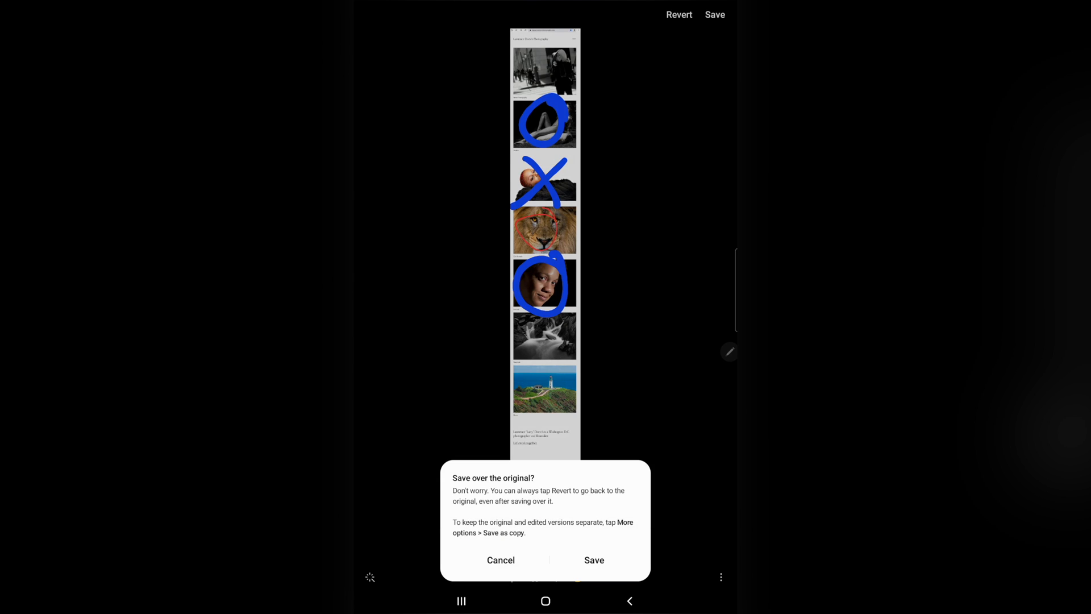
- Confirm saving over the original, review the annotated image, and return to the photography website
{"action": "left_click", "coordinate": [593, 559]}
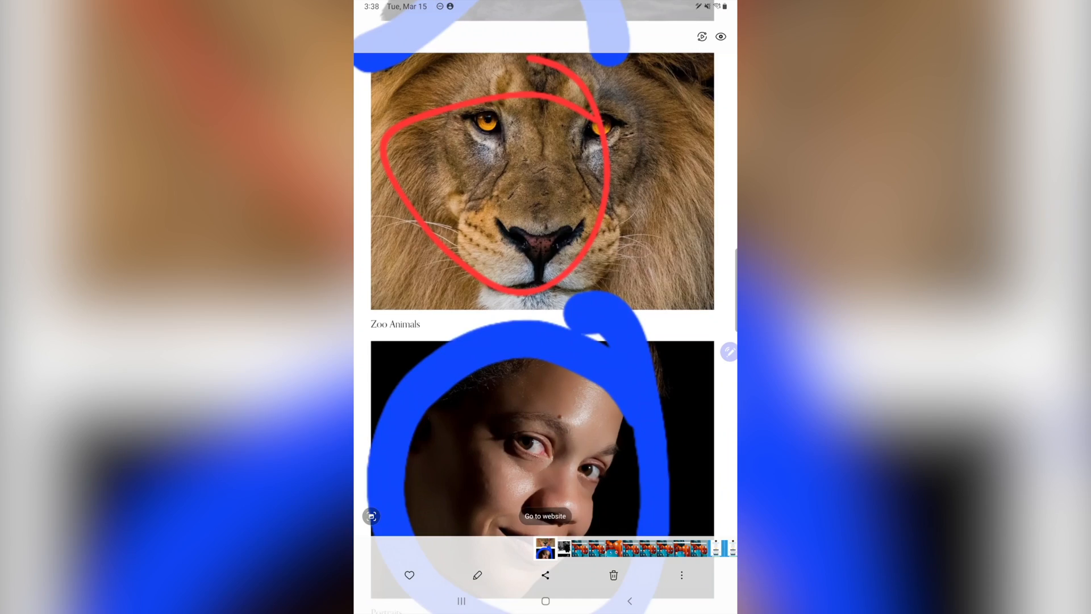
{"action": "scroll", "scroll_direction": "down", "scroll_amount": 3}
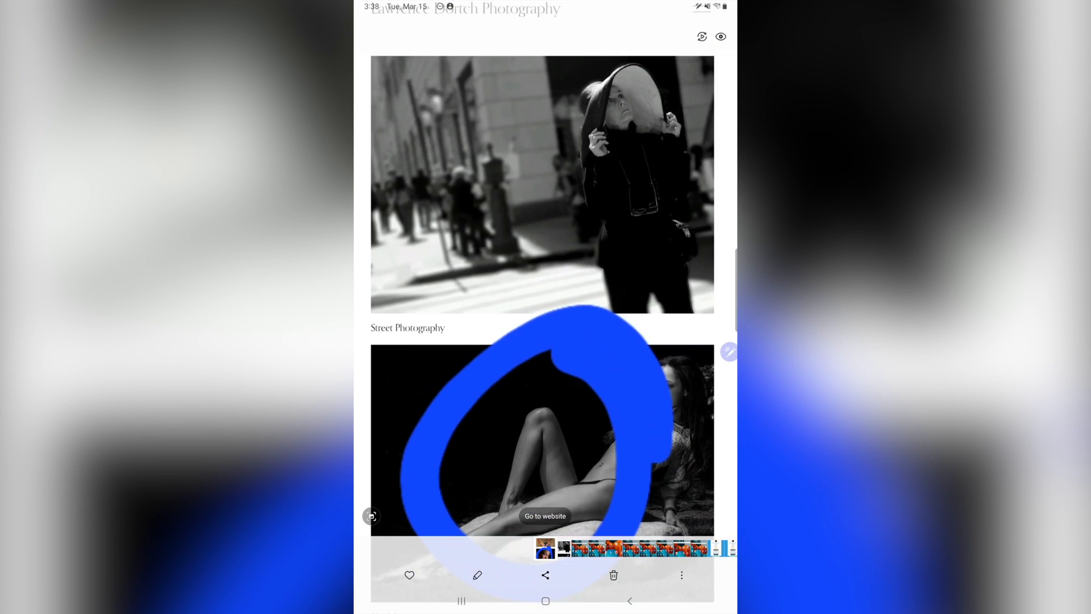
{"action": "left_click", "coordinate": [545, 515]}
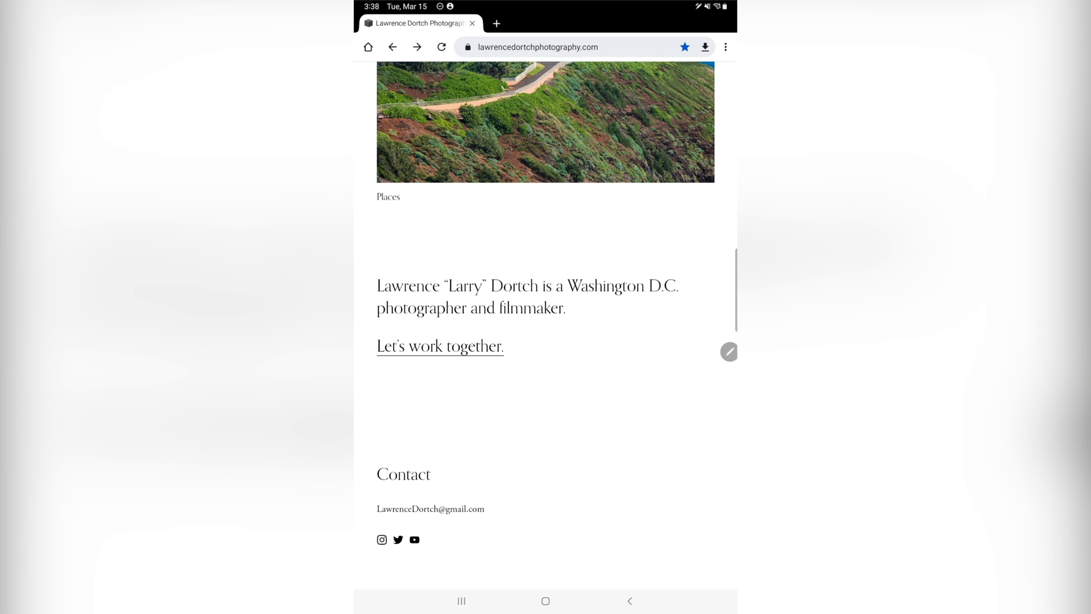
- Scroll the portfolio back to the top and bring up the S Pen Air Command menu
{"action": "scroll", "scroll_direction": "up", "scroll_amount": 3}
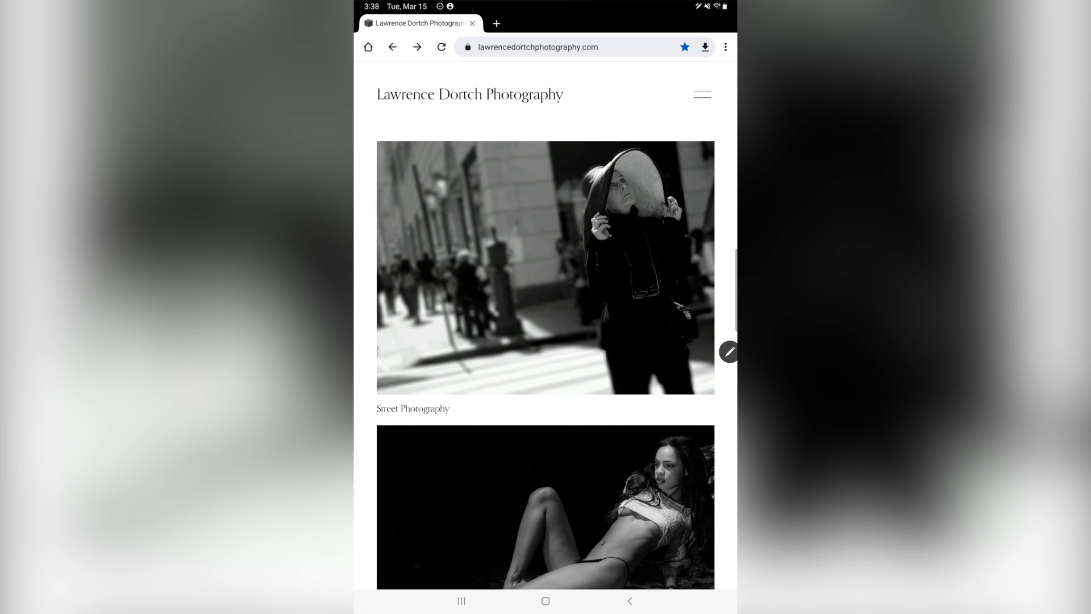
{"action": "left_click", "coordinate": [728, 352]}
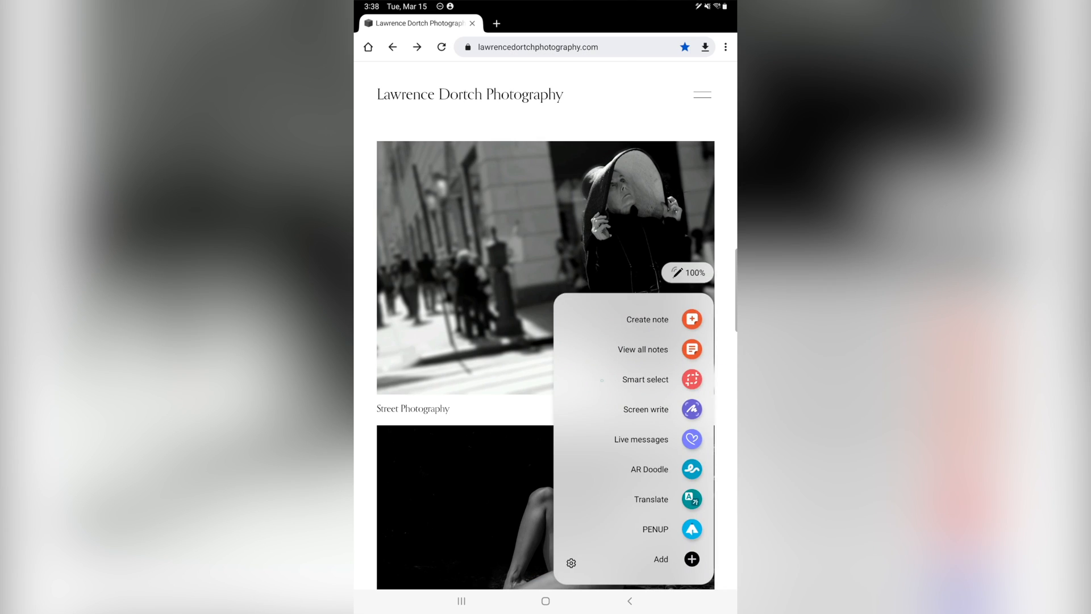